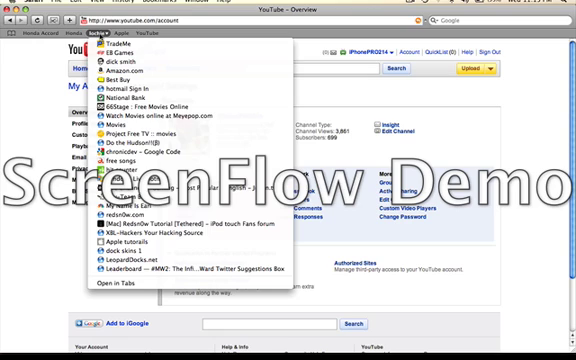
pyautogui.moveTo(120, 247)
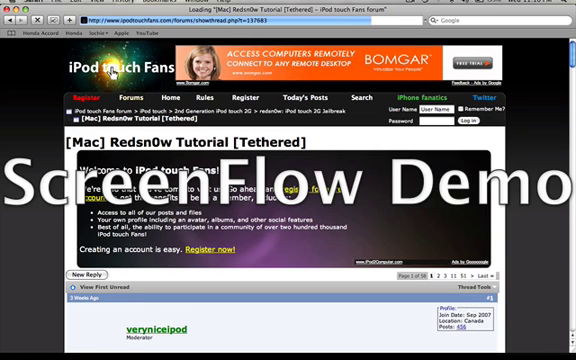
# Scroll through the Redsn0w tutorial thread's jailbreak and reboot steps and back to the top
pyautogui.scroll(-3)
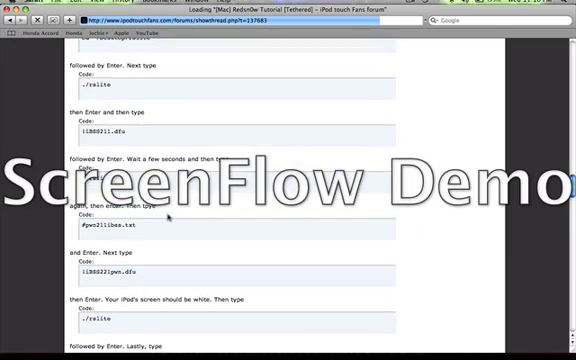
pyautogui.scroll(3)
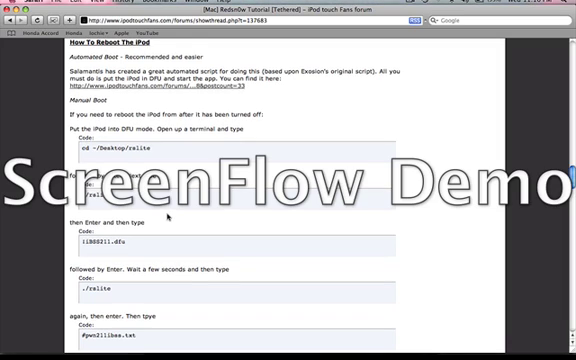
pyautogui.scroll(3)
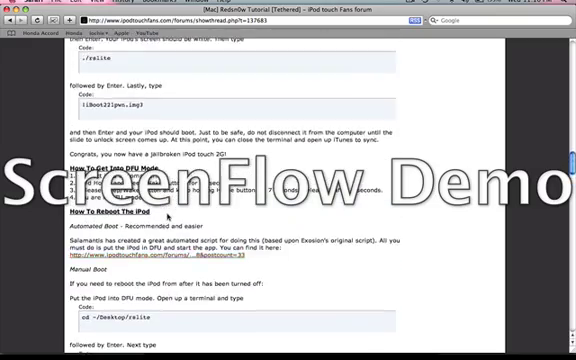
pyautogui.scroll(3)
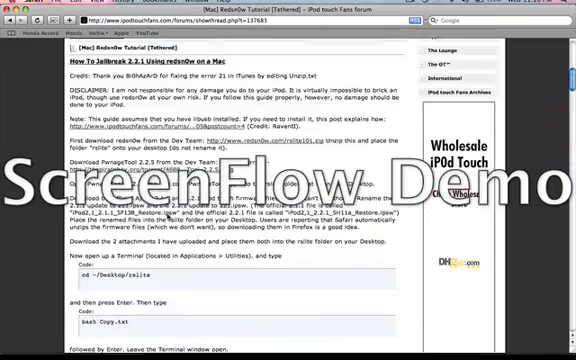
pyautogui.scroll(3)
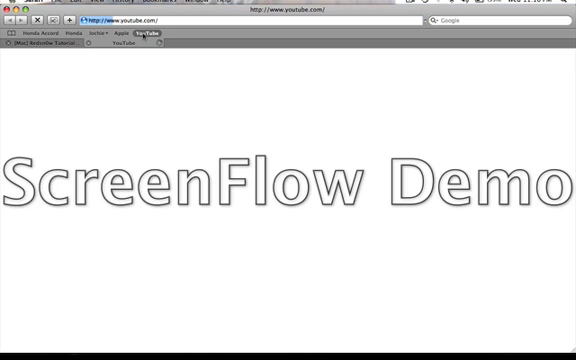
# Load YouTube's signed-in home page in the new tab, then go to the Dinozambas channel
pyautogui.click(141, 37)
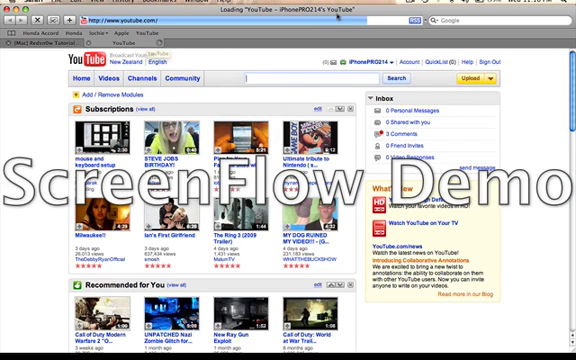
pyautogui.click(352, 60)
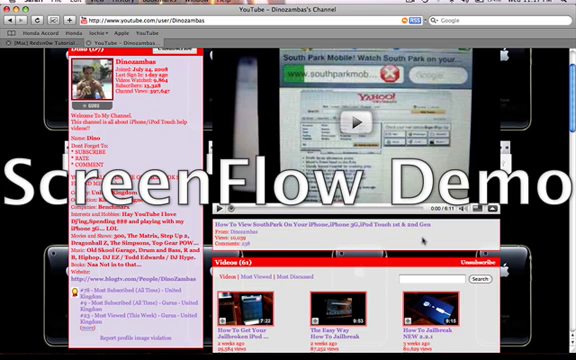
# Scroll down the Dinozambas channel page to view its iPhone jailbreak videos
pyautogui.scroll(-3)
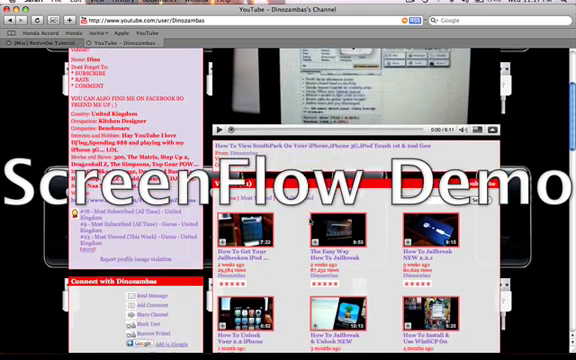